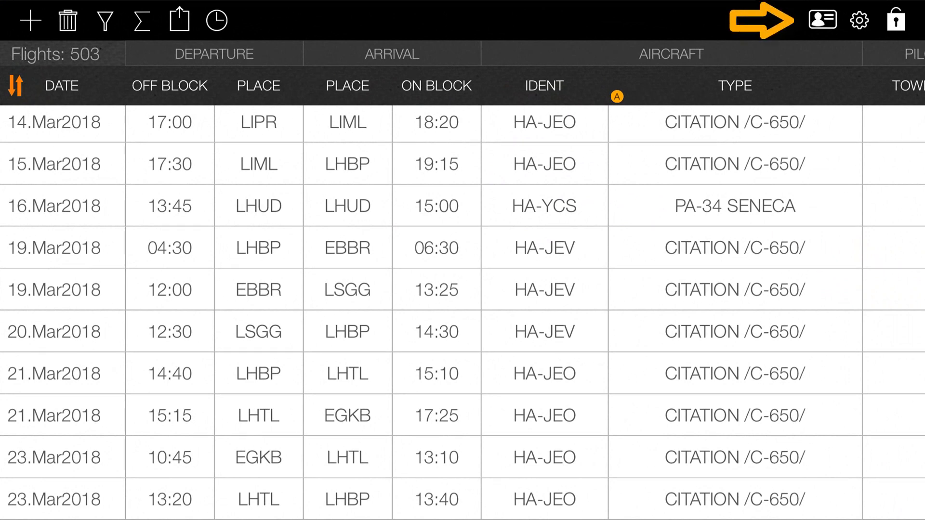
Step: Give the pilot profile an existing photo and the name 'John Smith'
left_click(820, 20)
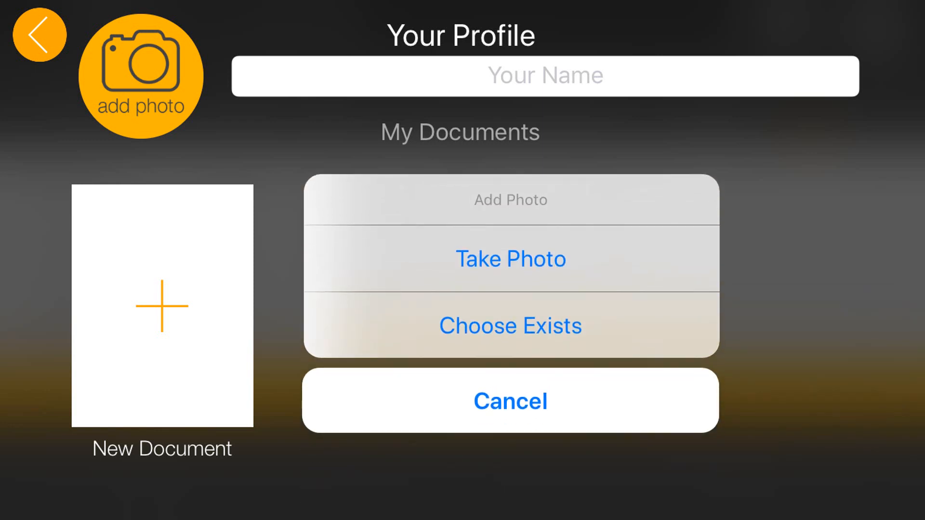
left_click(510, 326)
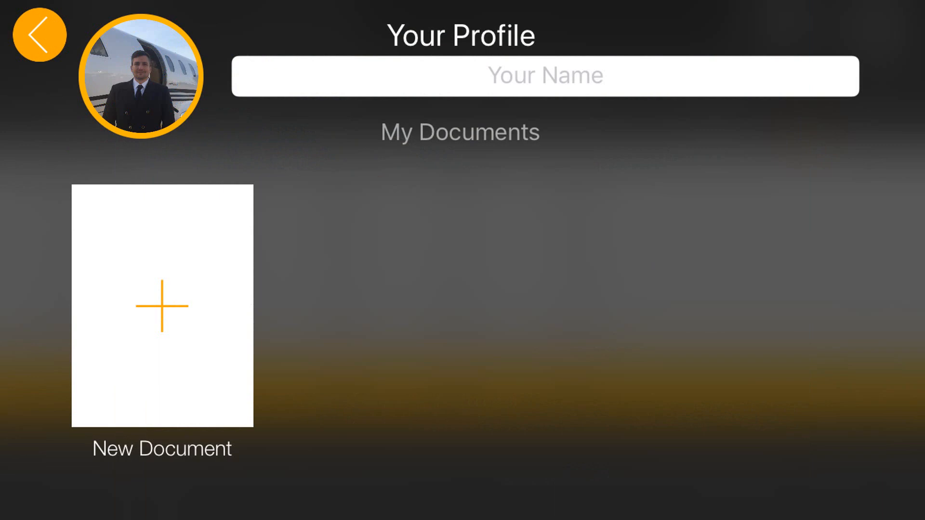
type("John Smith")
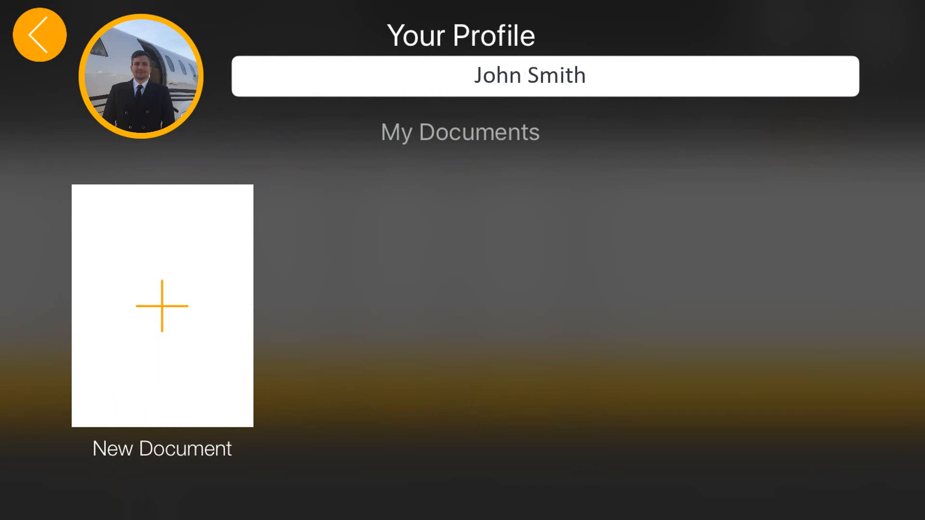
Step: Add a new document titled 'PRIVATE PILOT LICENCE' with the licence picture attached
left_click(162, 306)
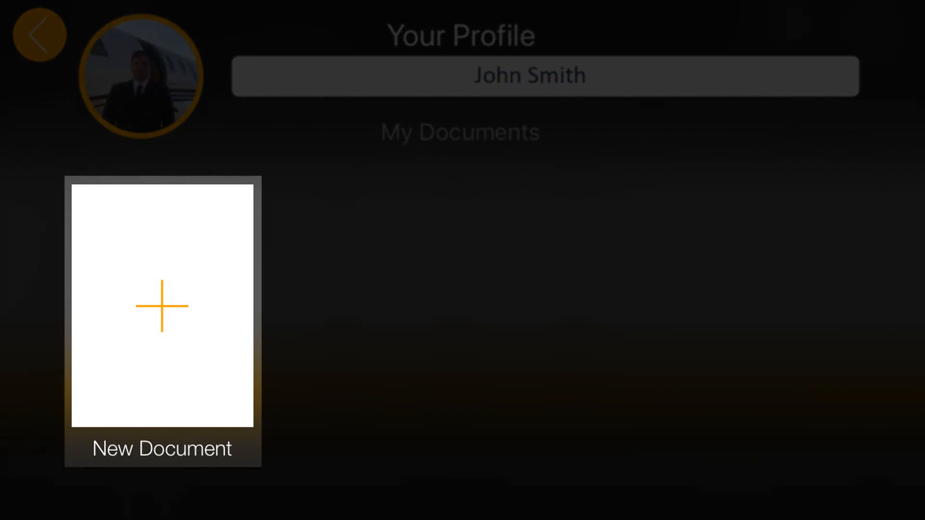
left_click(162, 307)
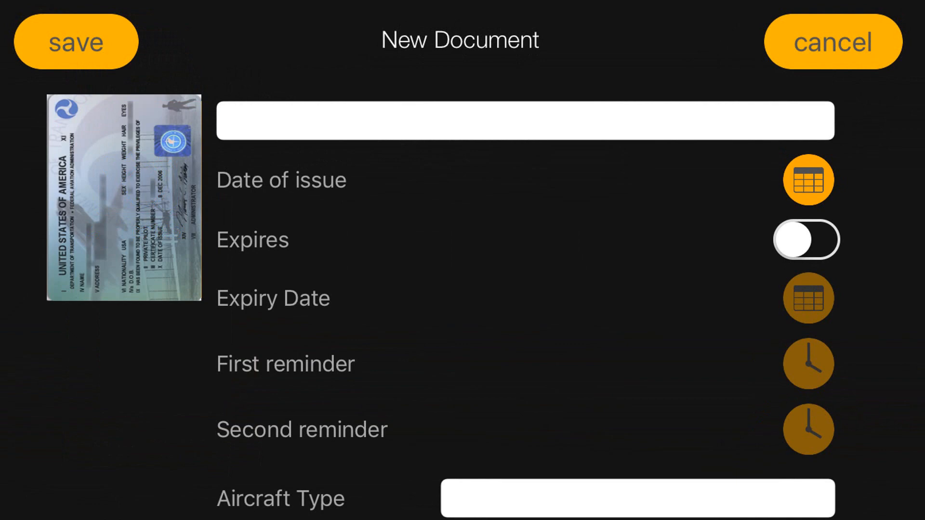
type("PRIVATE PILOT LICENCE")
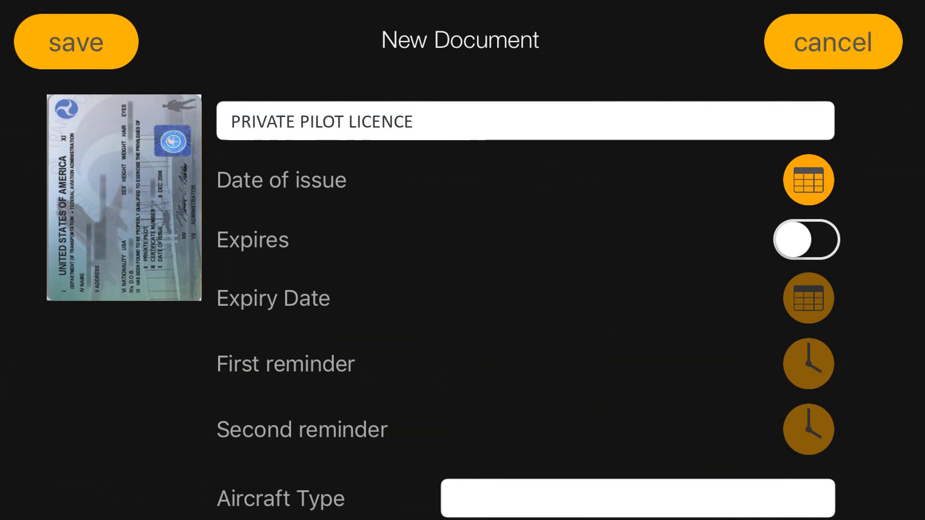
Step: Set the issue date to 03.05.2019 and enable expiry for the expiry and reminder dates
left_click(807, 180)
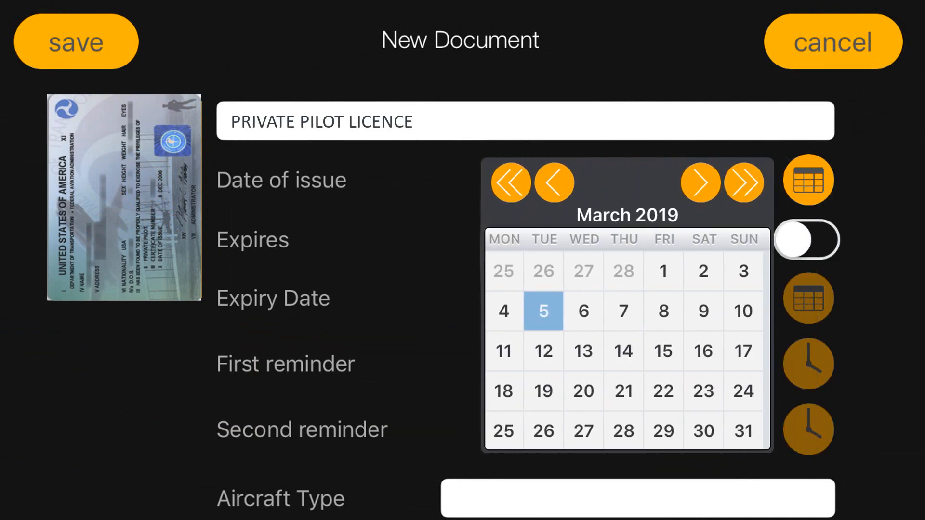
left_click(542, 310)
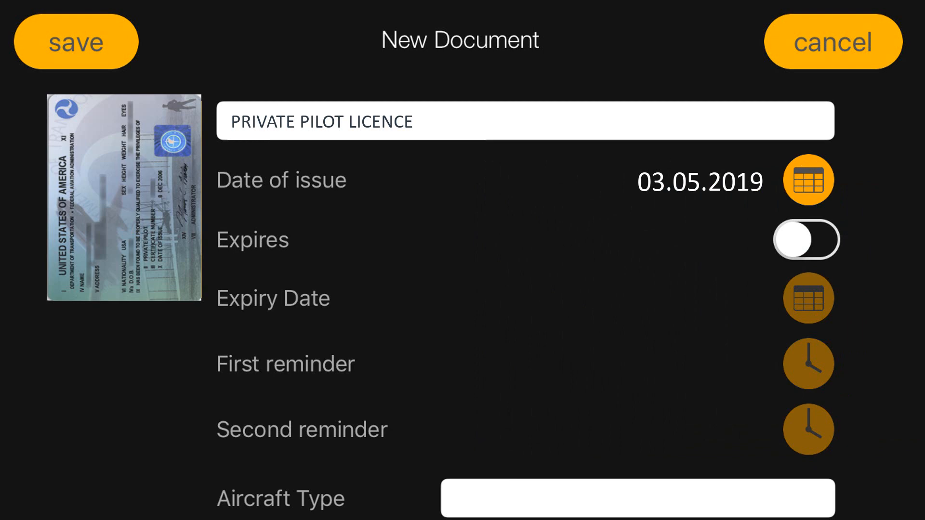
left_click(806, 240)
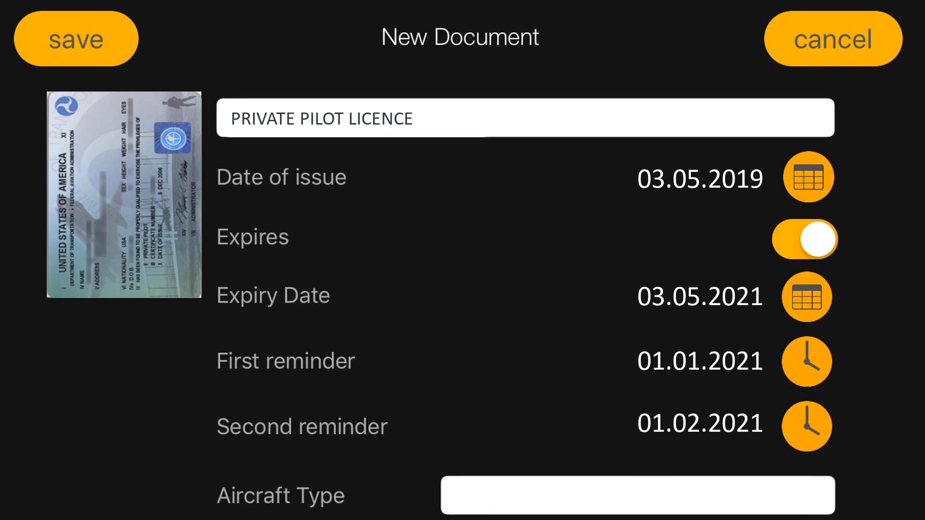
scroll("down", 3)
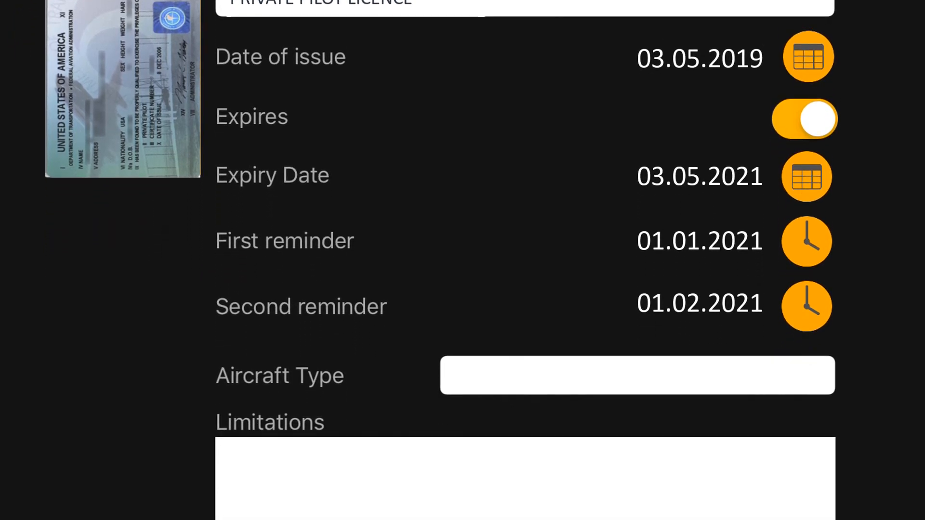
scroll("down", 3)
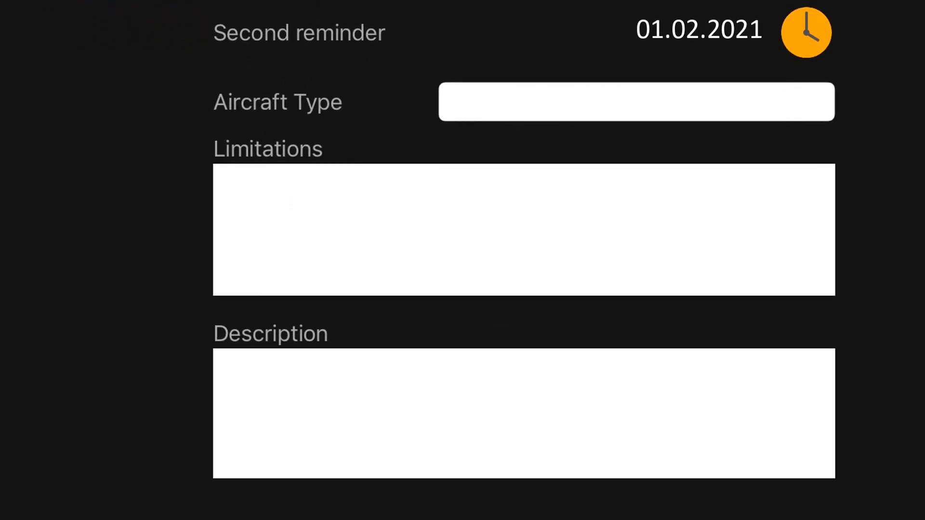